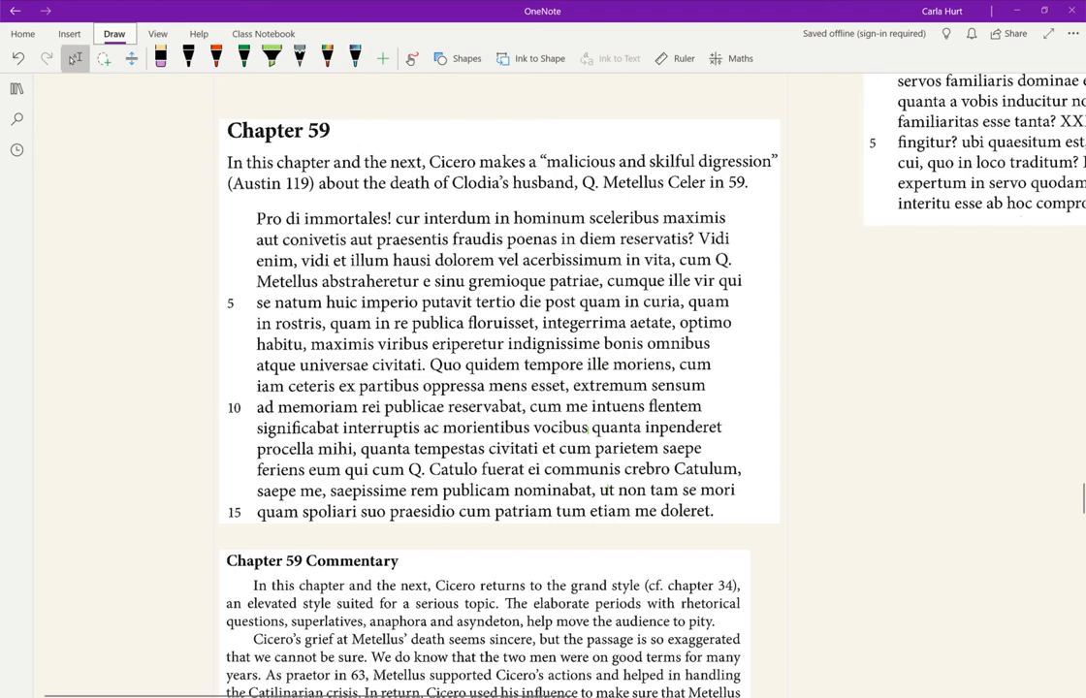
- Scroll to the Chapter 59 Commentary opening line about Cicero returning to the grand style
scroll(down, 3)
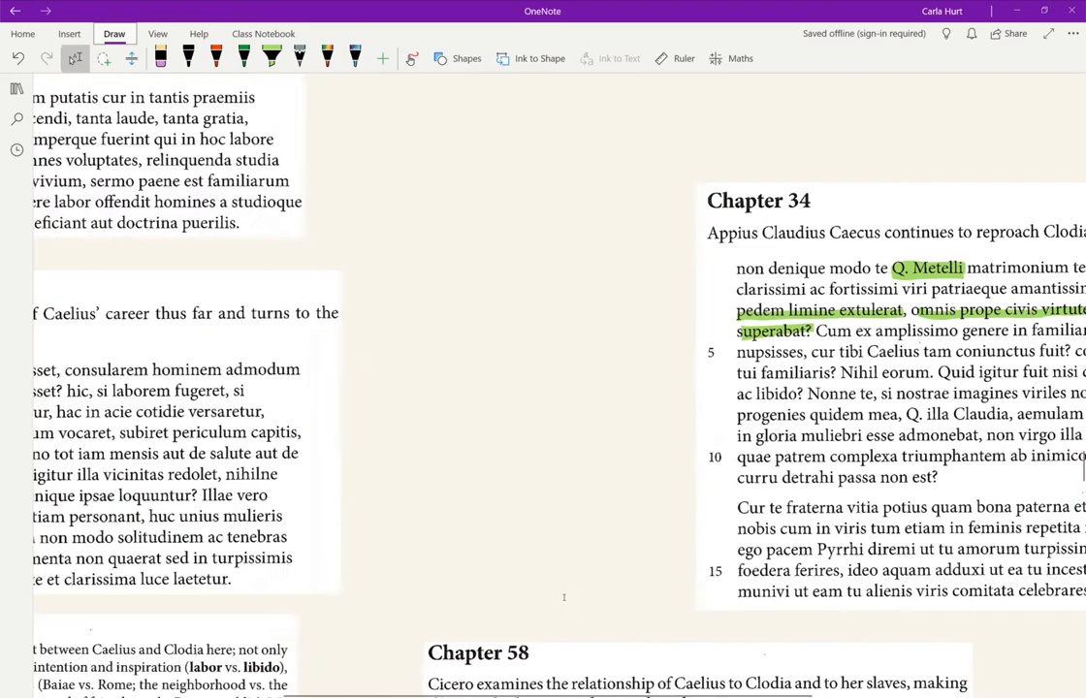
scroll(down, 3)
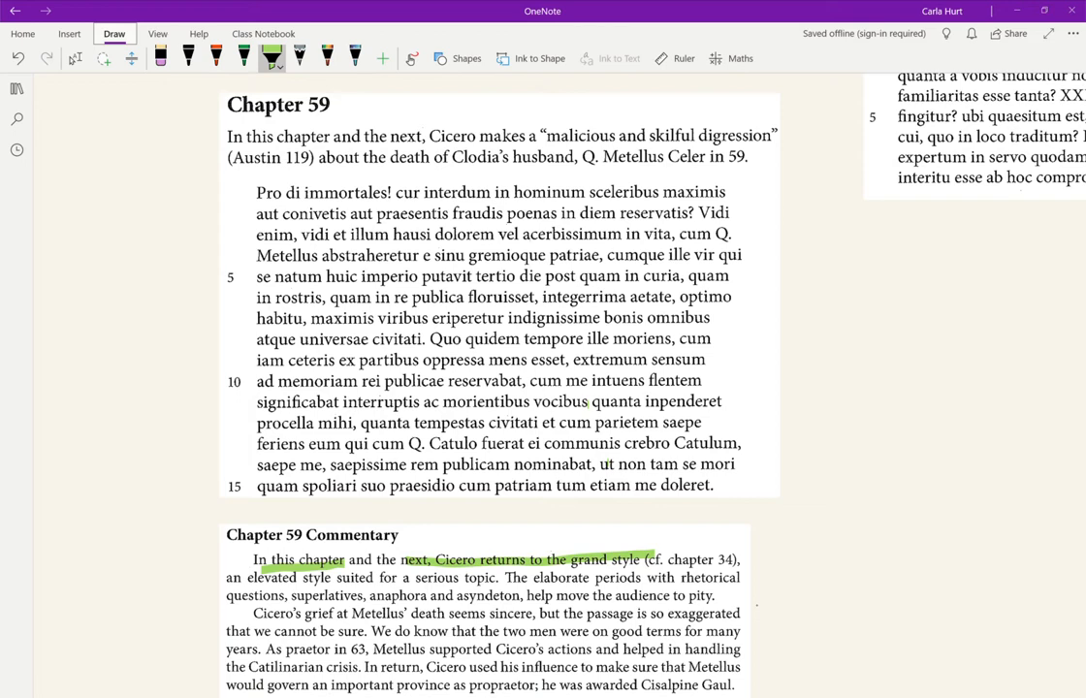
- Highlight 'elaborate periods' plus integerrima, maximis and indignissime in the Latin in green
drag(511, 577, 653, 577)
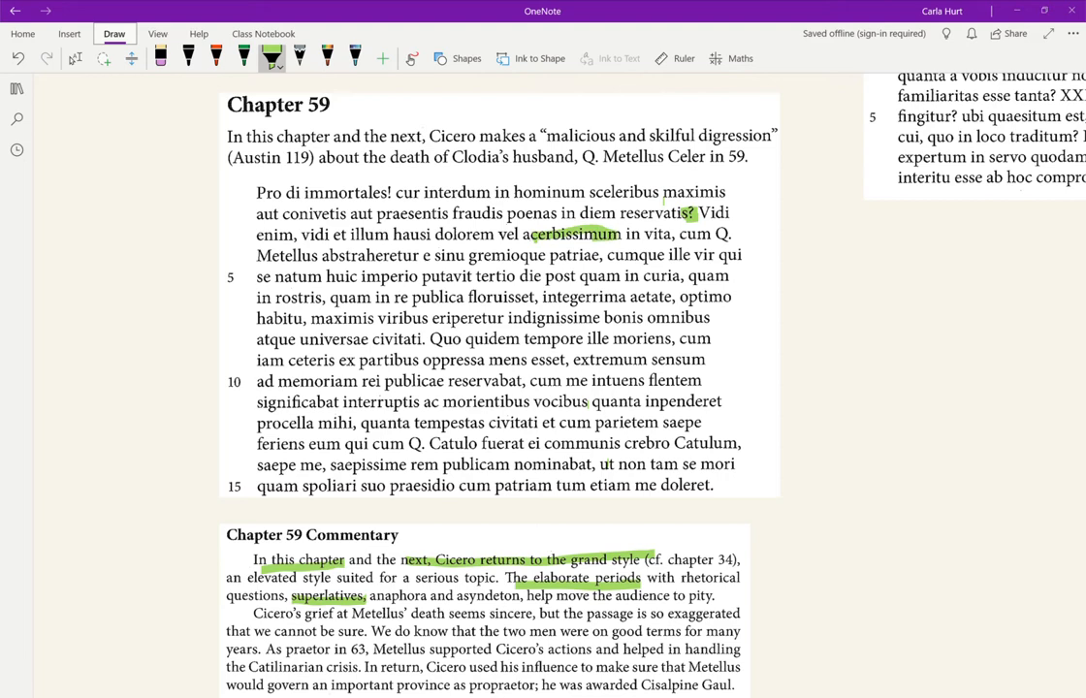
drag(539, 297, 736, 297)
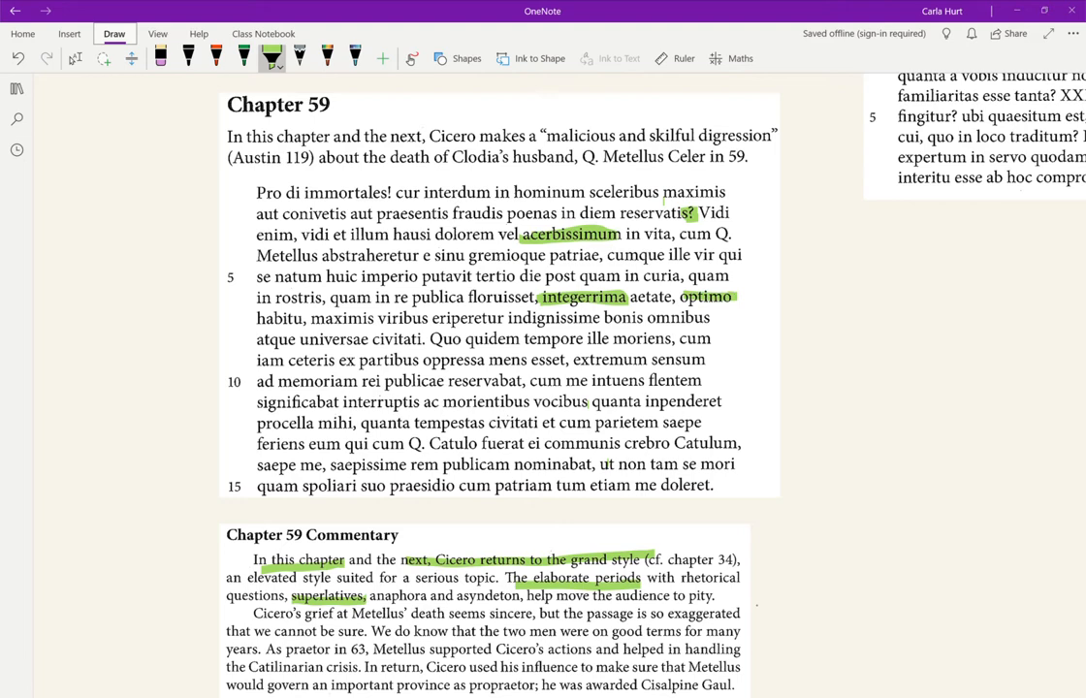
double_click(341, 319)
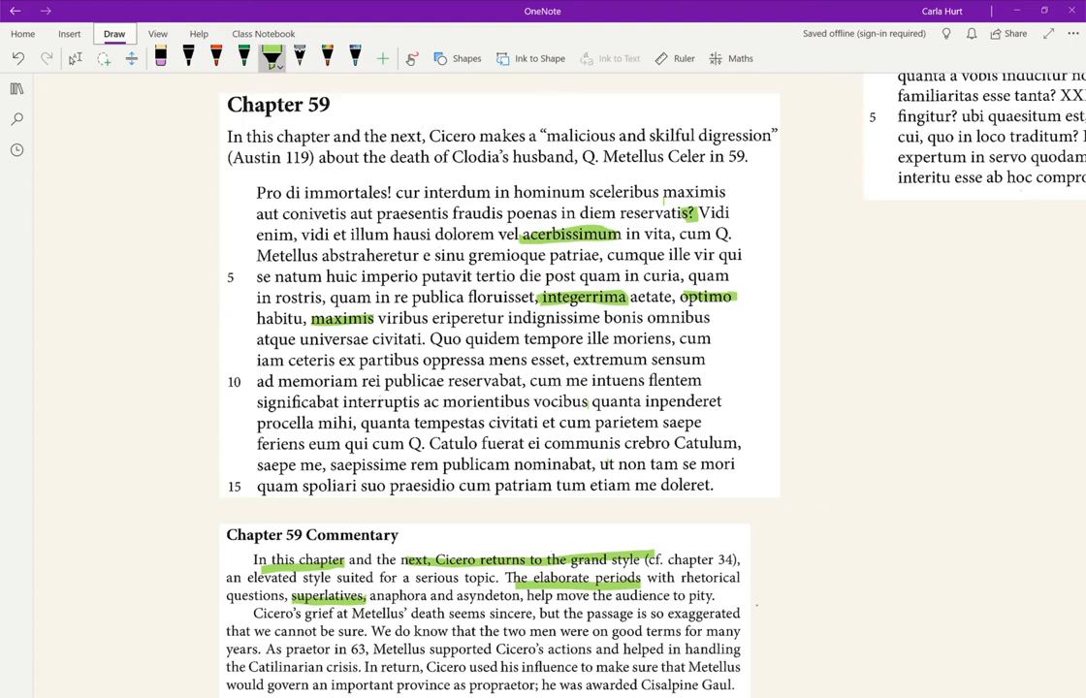
drag(509, 317, 601, 317)
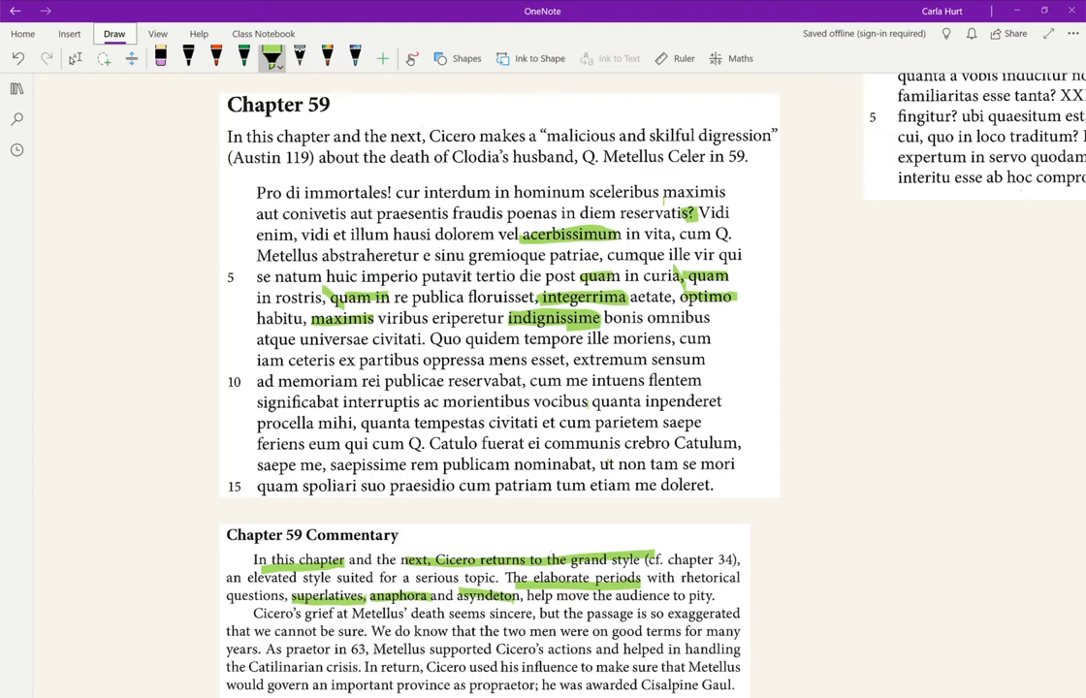
- Highlight "Cicero's grief at" in the Chapter 59 commentary in green
scroll(down, 3)
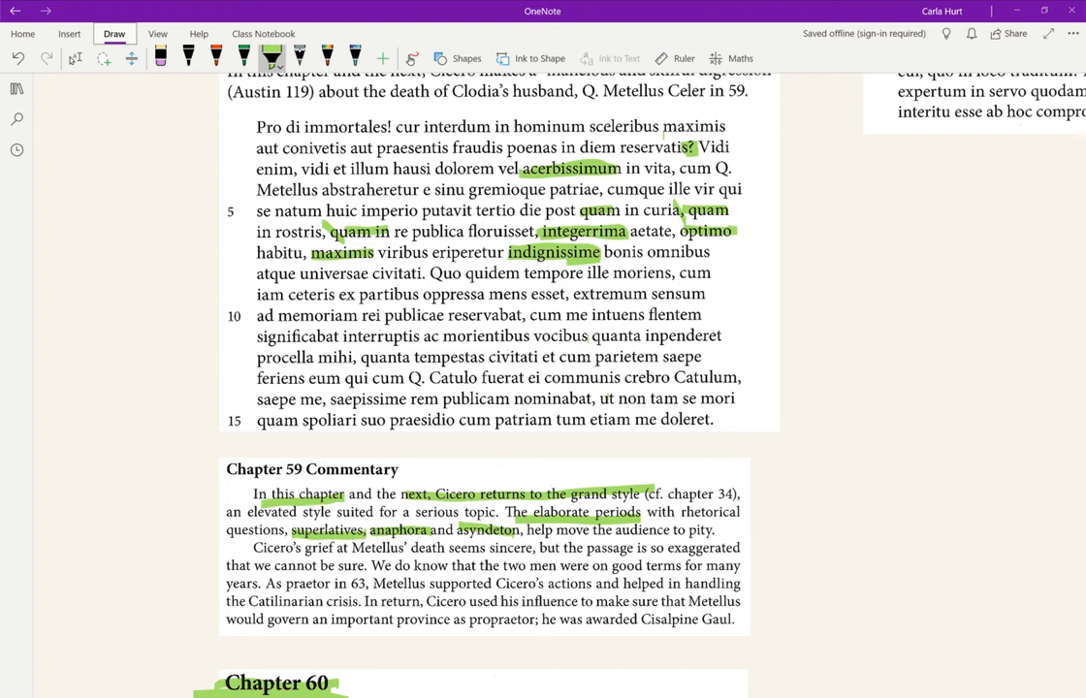
drag(252, 548, 344, 548)
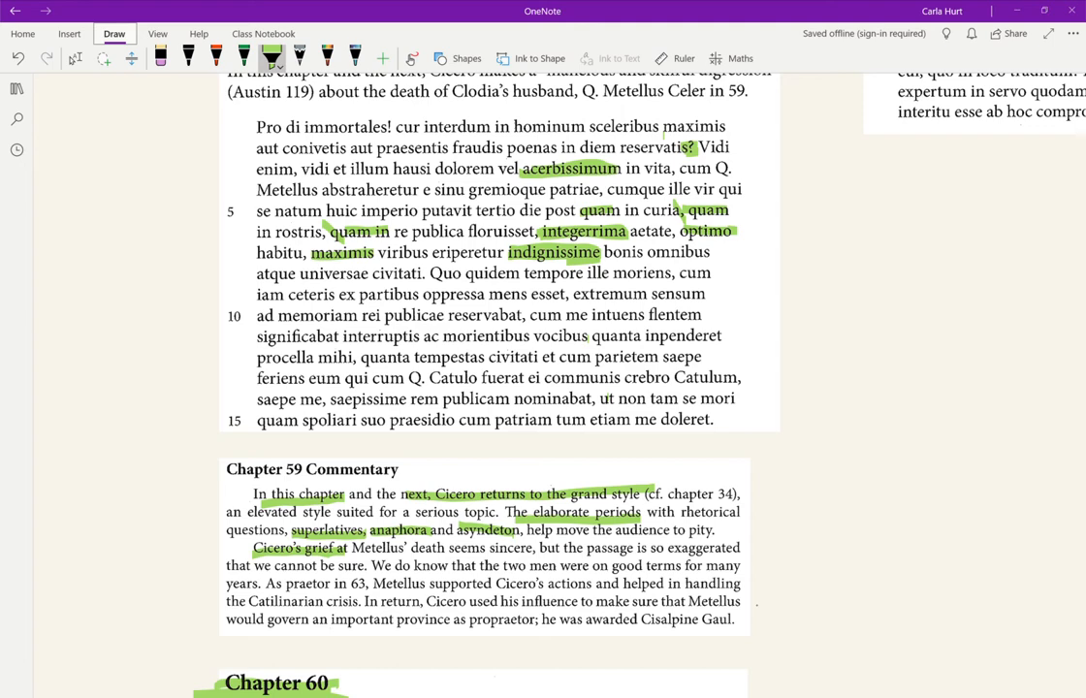
scroll(down, 3)
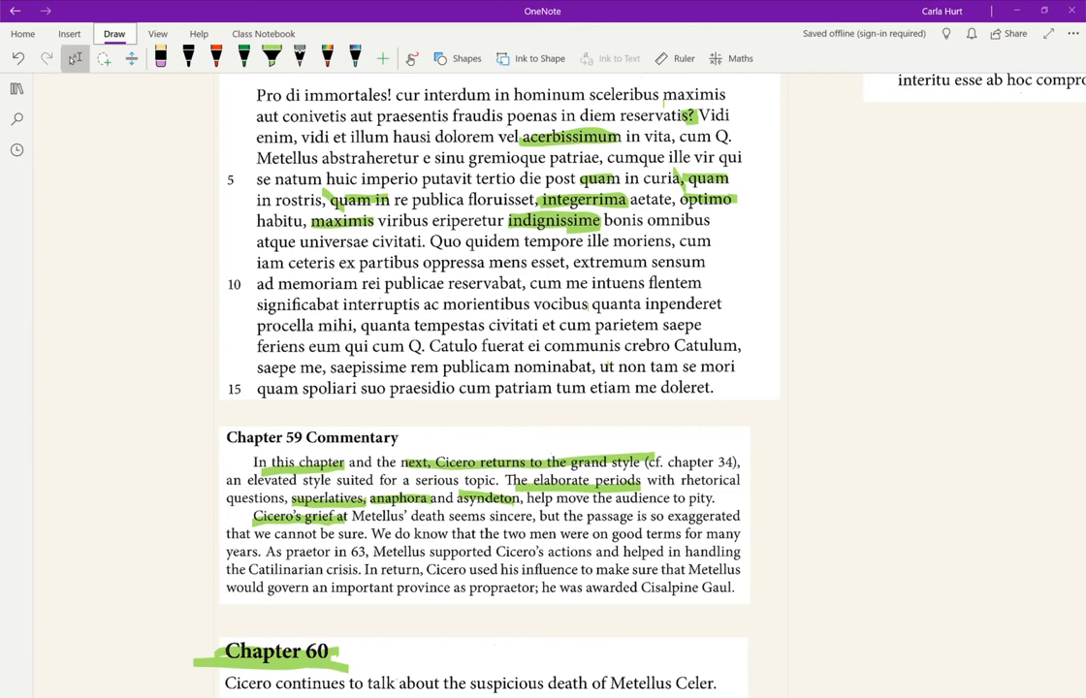
- Highlight the commentary sentence about the two men, then undo that stroke
click(272, 58)
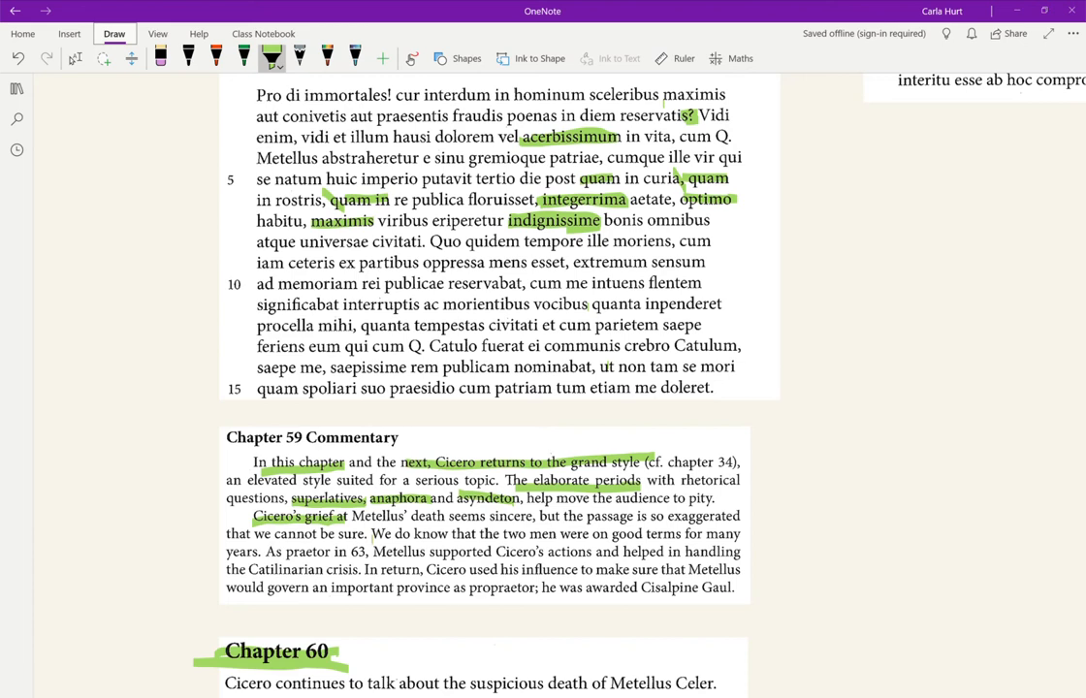
drag(372, 534, 577, 533)
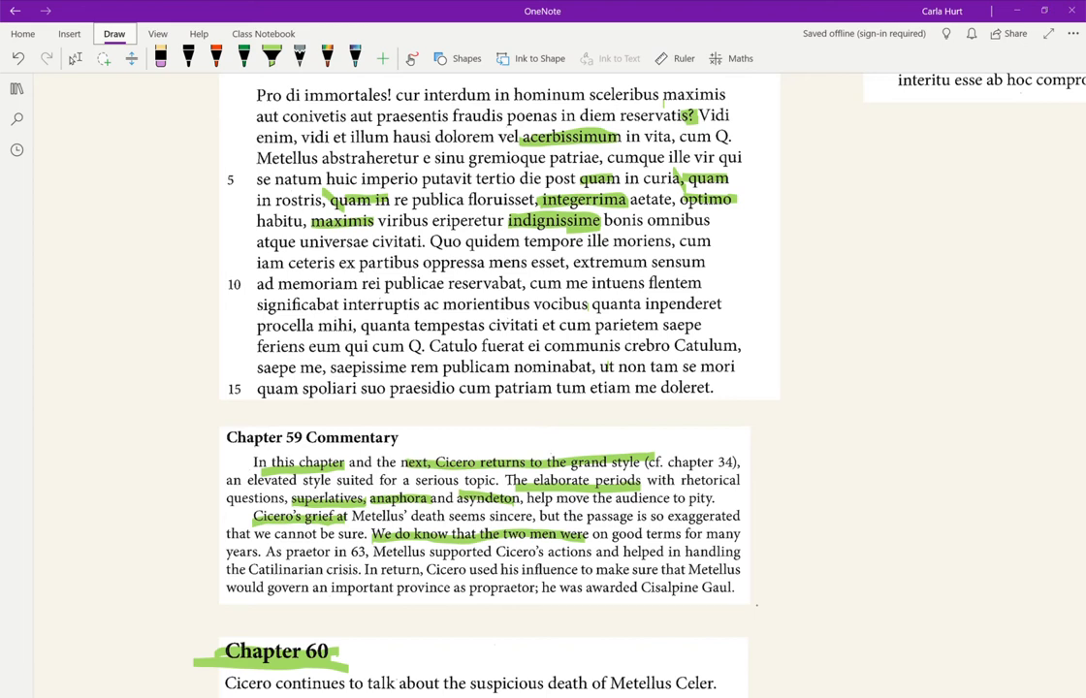
click(269, 58)
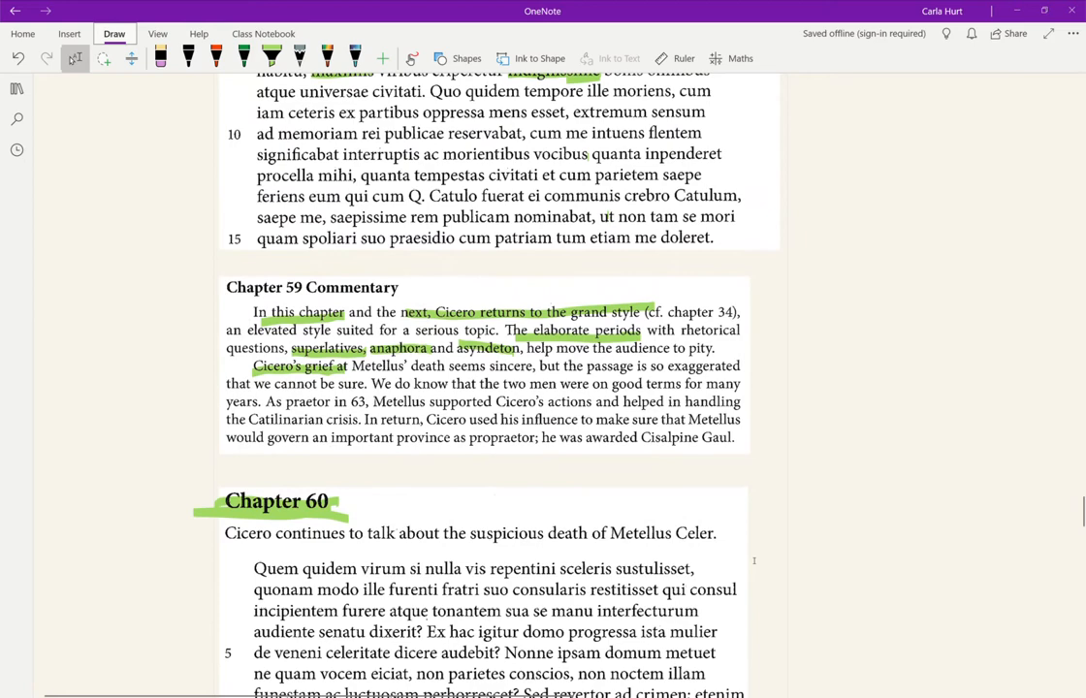
- Scroll to Chapter 60 and mark its first Latin line in green
scroll(down, 3)
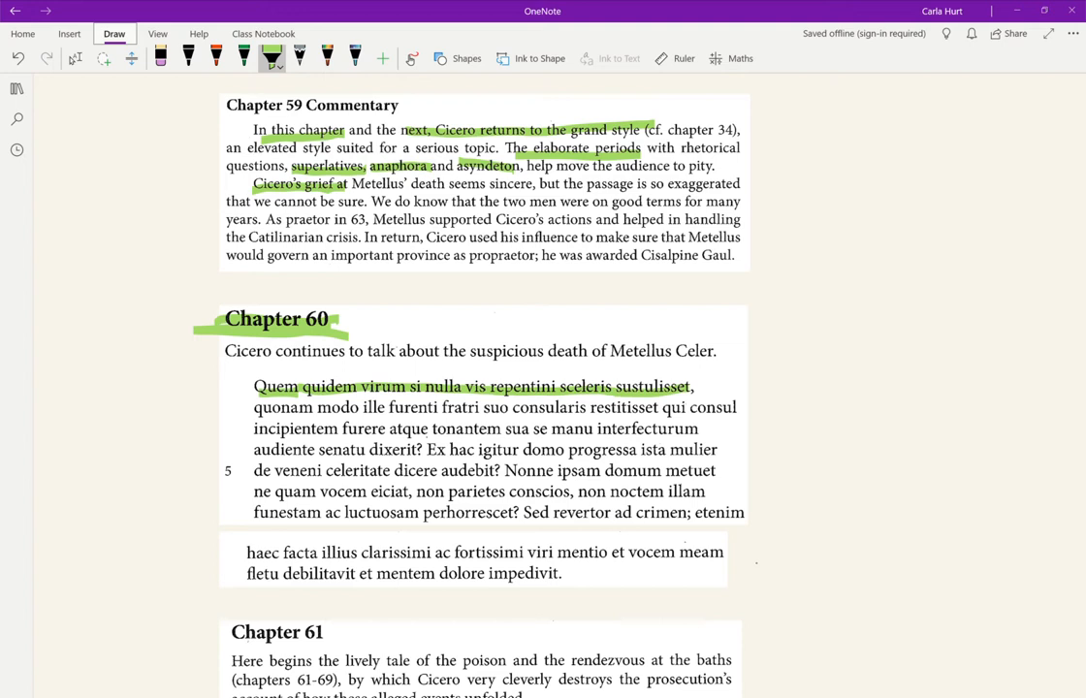
drag(253, 387, 395, 386)
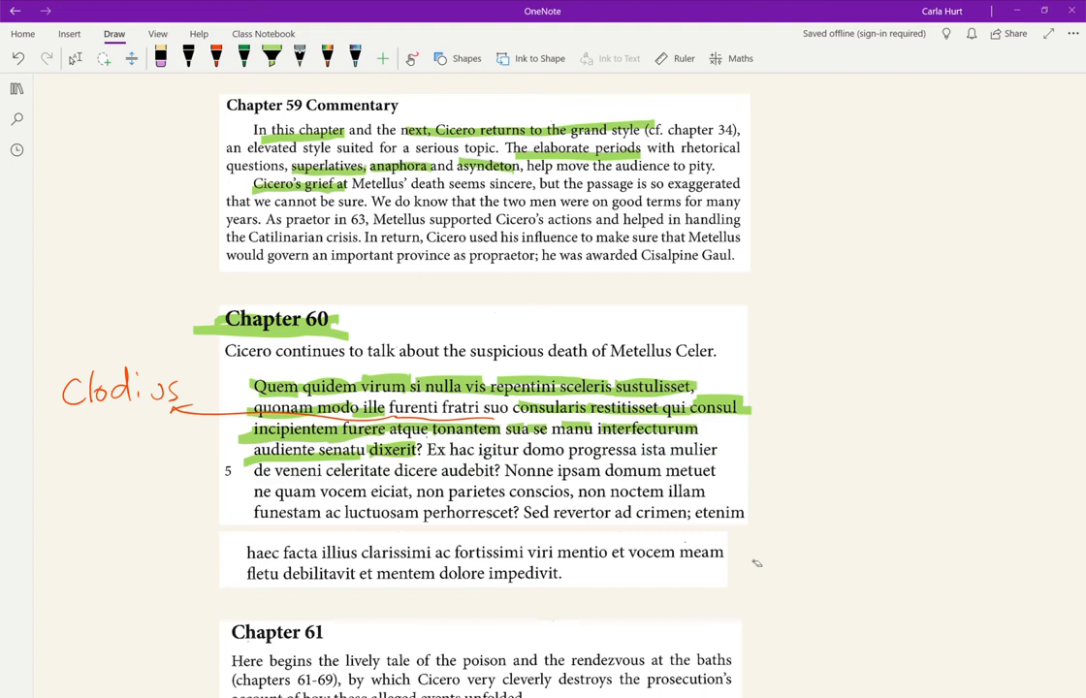
- Pick the green highlighter on the Draw tab for the Chapter 60 Latin
click(271, 58)
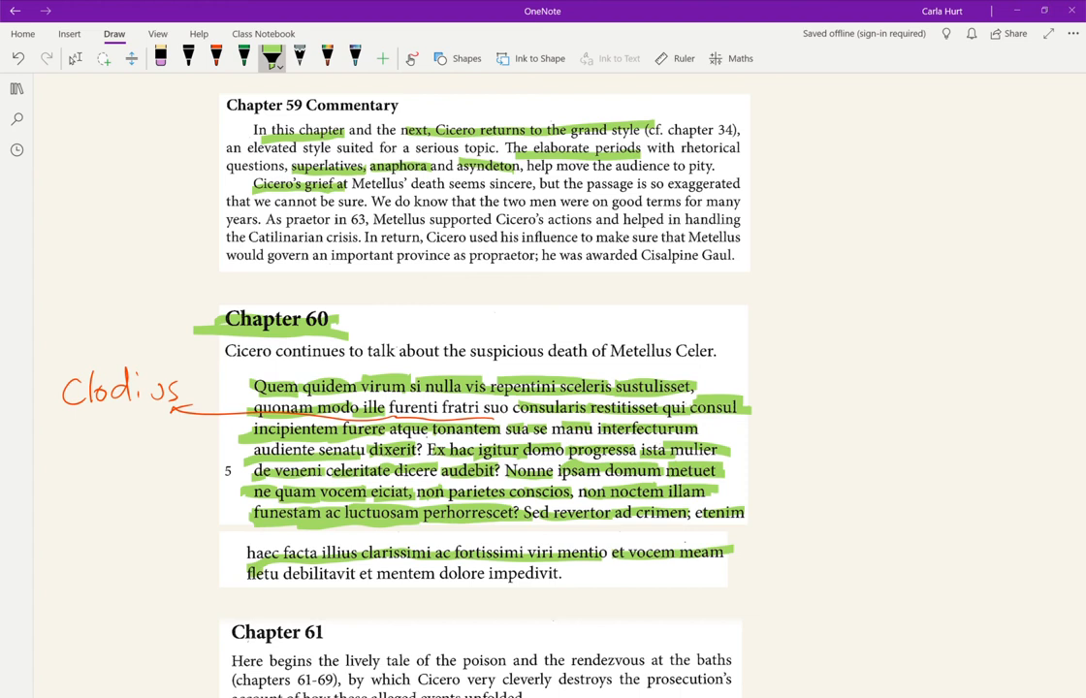
- Highlight the last Chapter 60 lines, from 'haec' through 'dolore impedivit', in green
drag(373, 574, 562, 574)
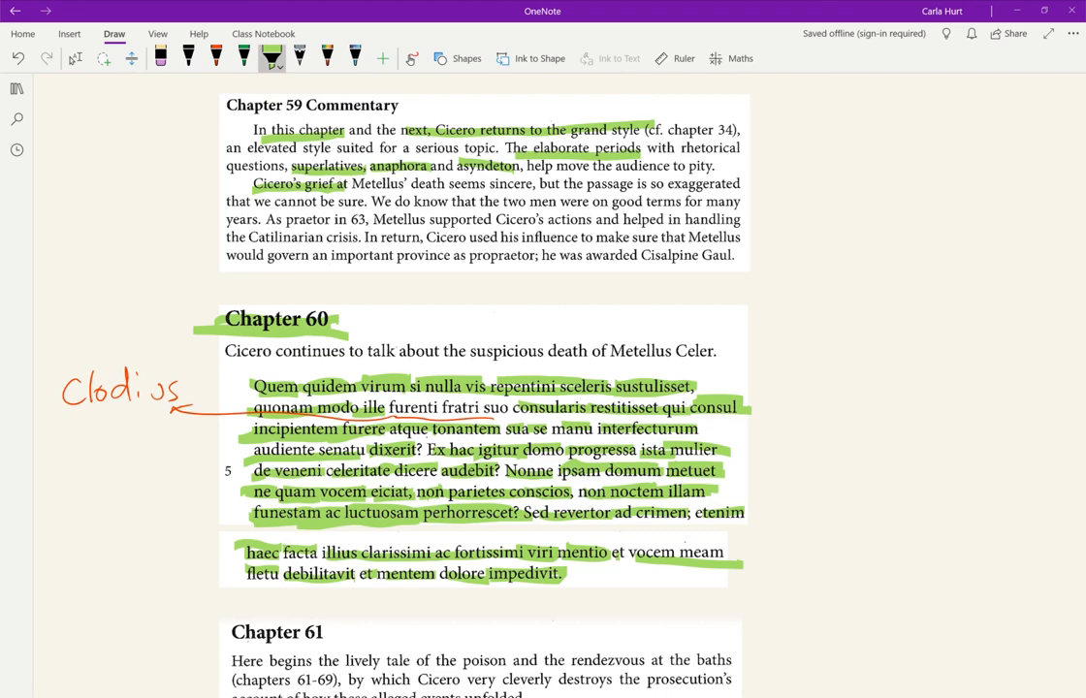
- Scroll down to the Chapter 61 Latin opening with 'Sed tamen venenum'
scroll(down, 3)
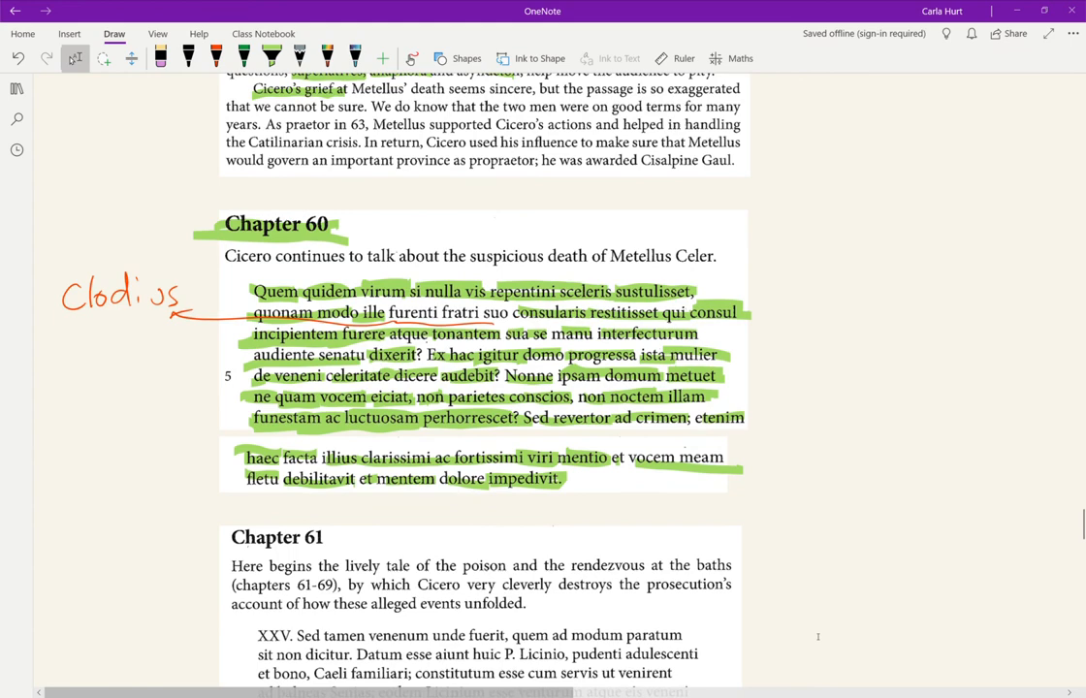
scroll(down, 3)
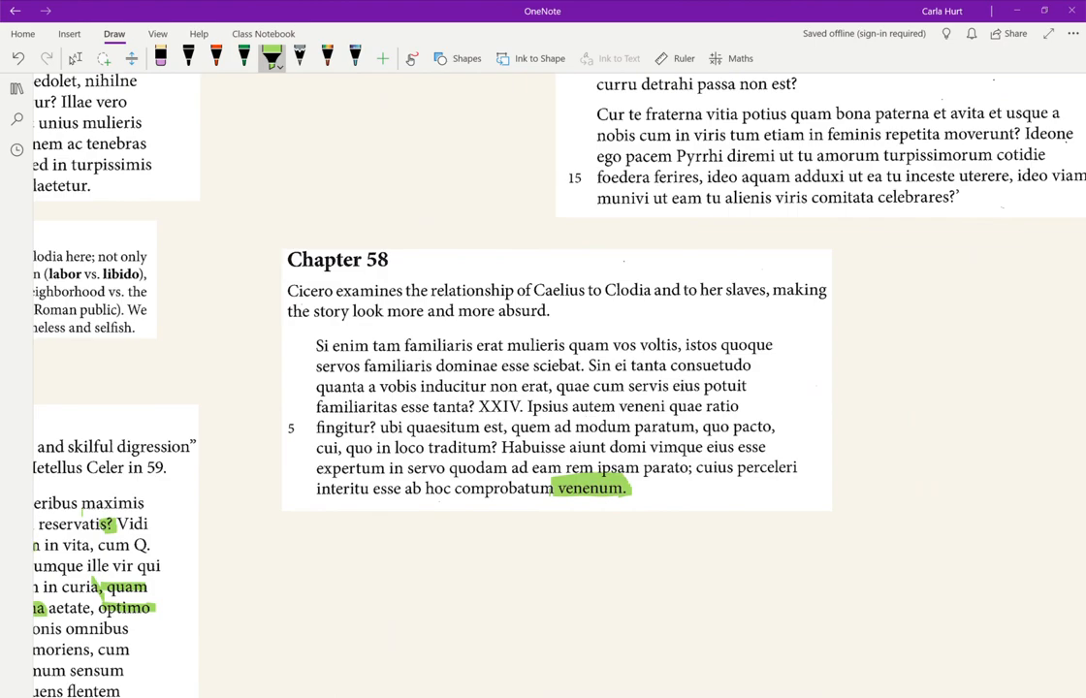
scroll(down, 3)
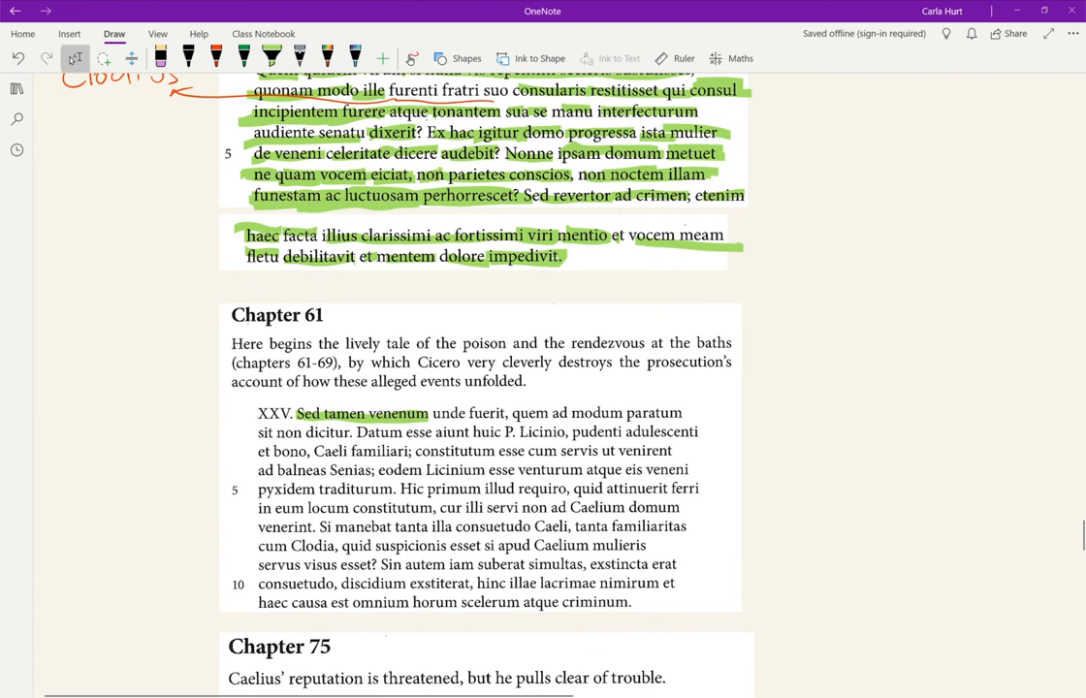